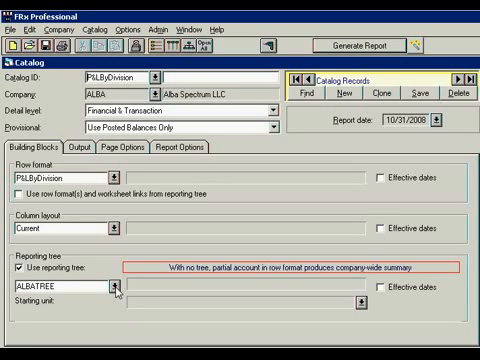
mouse_move(235, 220)
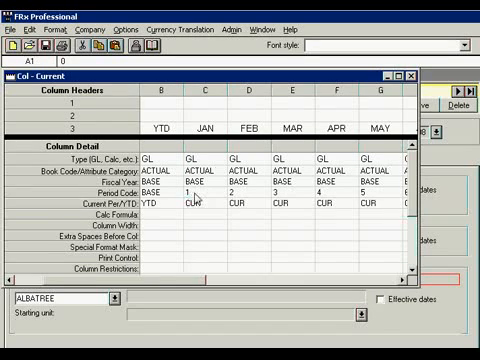
mouse_move(187, 258)
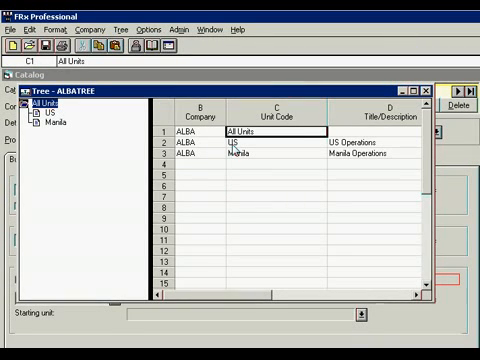
Review the ALBATREE account masks: 000-&&&&-?? for US Operations, 100-&&&&-?? for Manila
click(234, 146)
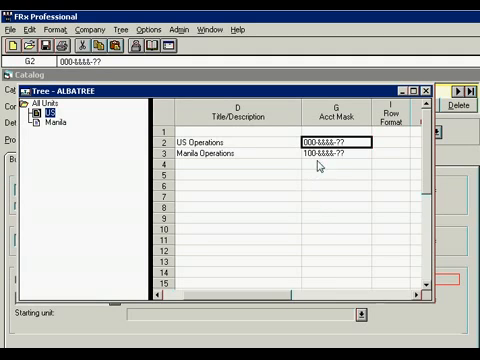
mouse_move(315, 165)
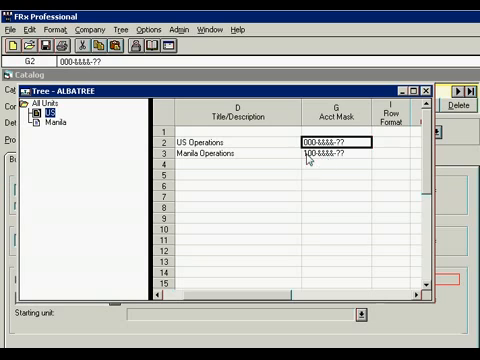
click(337, 160)
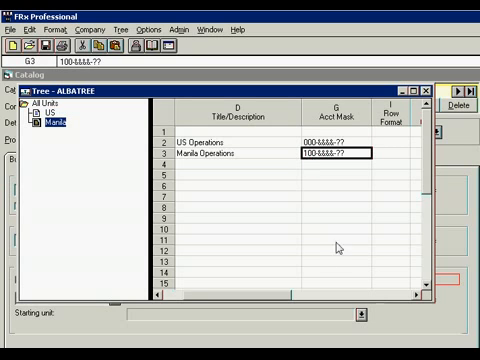